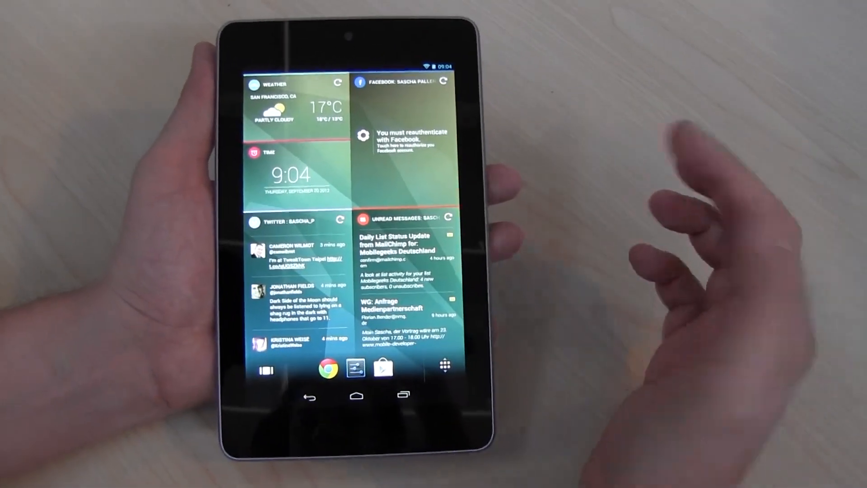
Step: Enter home-screen editing mode on a blank page with the purple wallpaper
{"action": "left_click", "coordinate": [403, 136]}
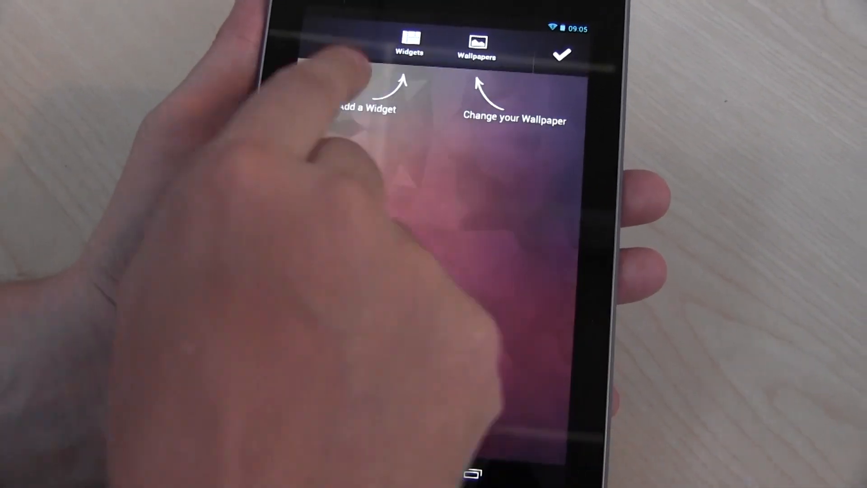
Step: Dismiss the empty-page tips and bring up the widget picker listing Facebook, Gmail, Weather and more
{"action": "left_click", "coordinate": [476, 45]}
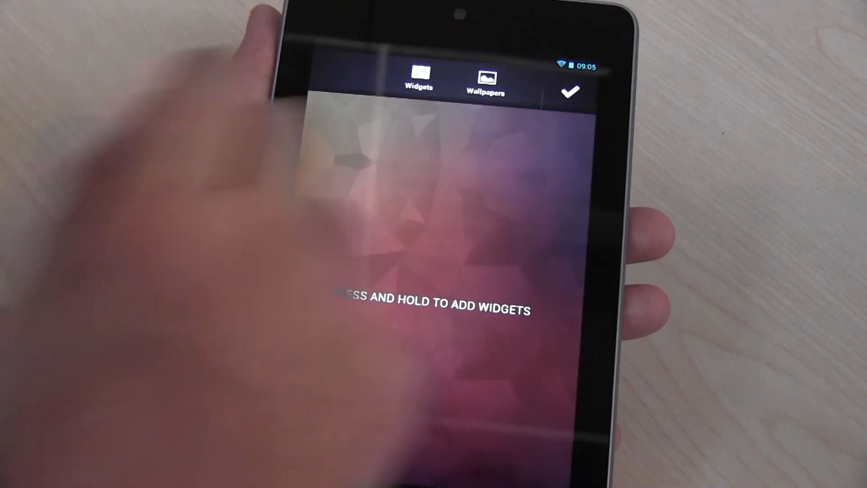
{"action": "left_click", "coordinate": [486, 80]}
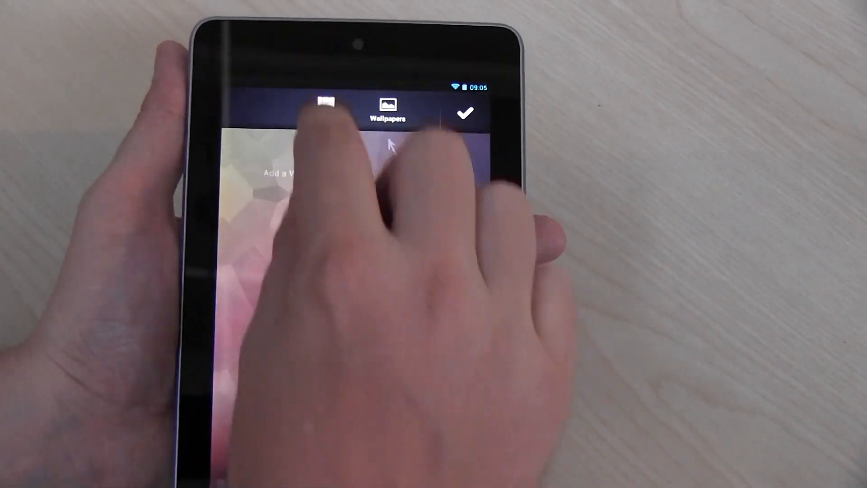
{"action": "left_click", "coordinate": [332, 102]}
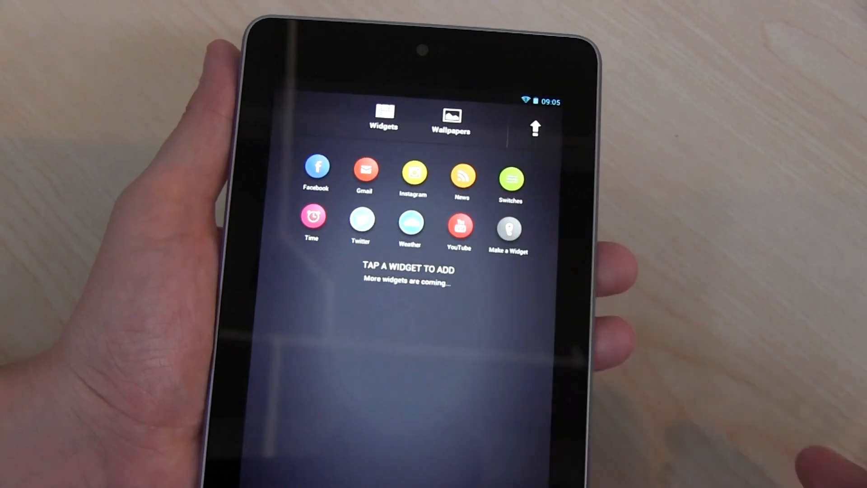
Step: View the Make a Widget documentation in the browser, then return to the empty editing page
{"action": "left_click", "coordinate": [508, 227]}
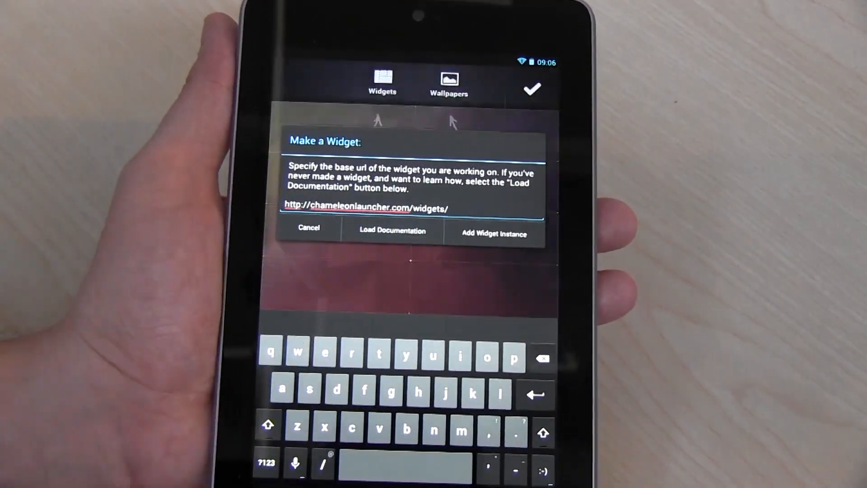
{"action": "left_click", "coordinate": [392, 230]}
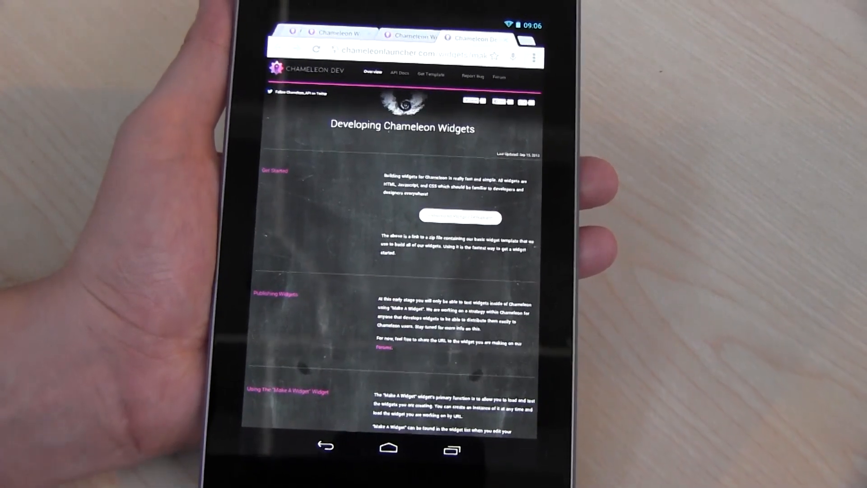
{"action": "left_click", "coordinate": [388, 448]}
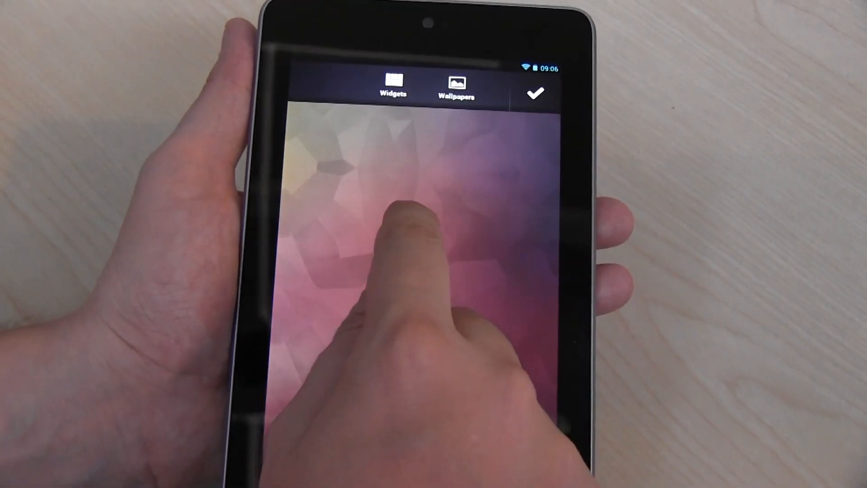
Step: Review and close the widget picker, then apply the blue patterned wallpaper to the page
{"action": "left_click", "coordinate": [393, 86]}
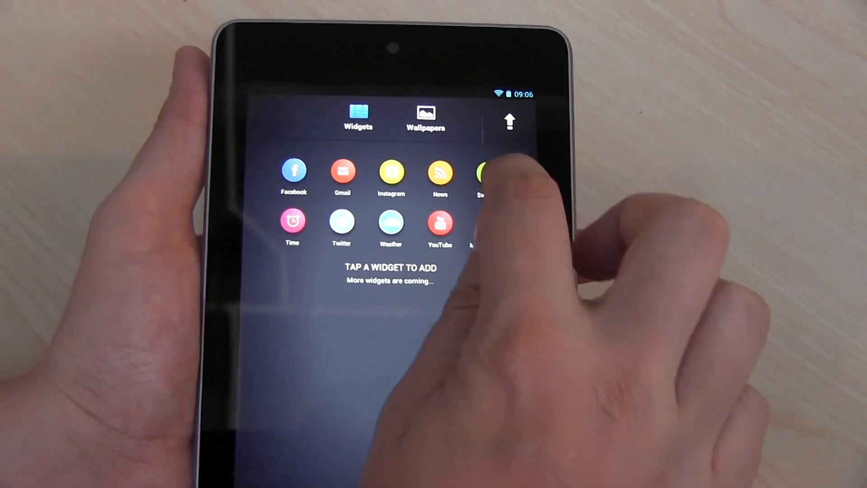
{"action": "left_click", "coordinate": [482, 172]}
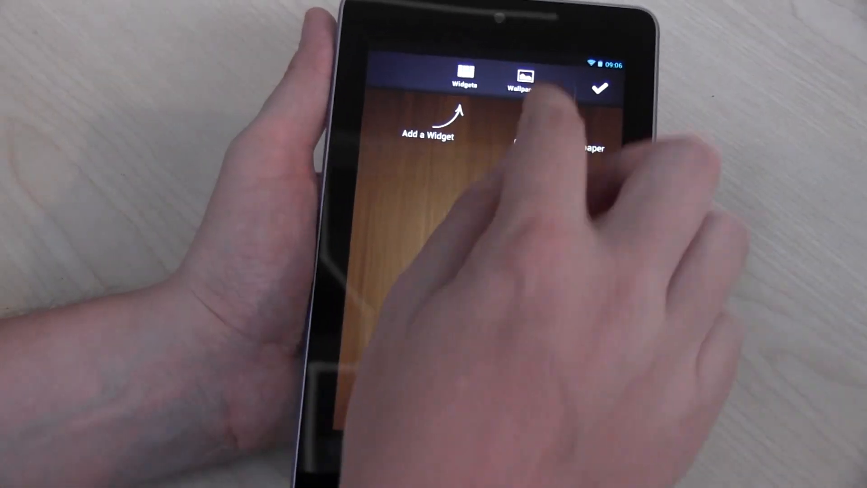
{"action": "left_click", "coordinate": [522, 78]}
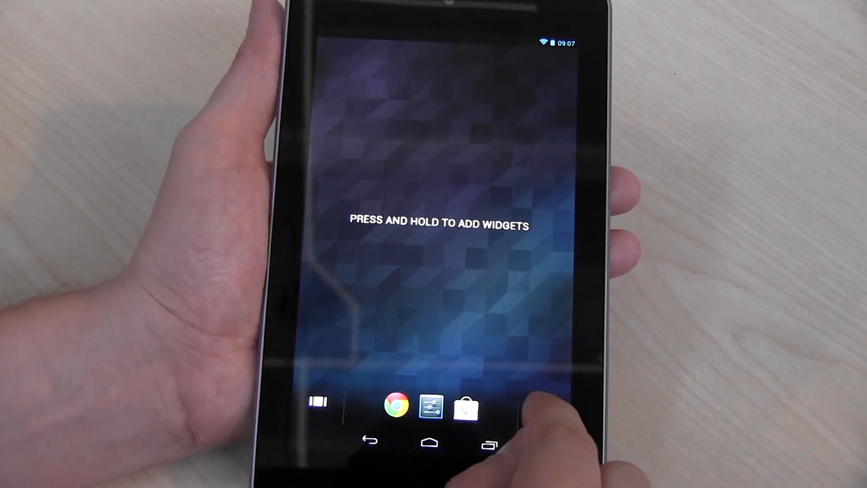
Step: Show the shout-out screen thanking the 798 Kickstarter backers
{"action": "left_click", "coordinate": [464, 401]}
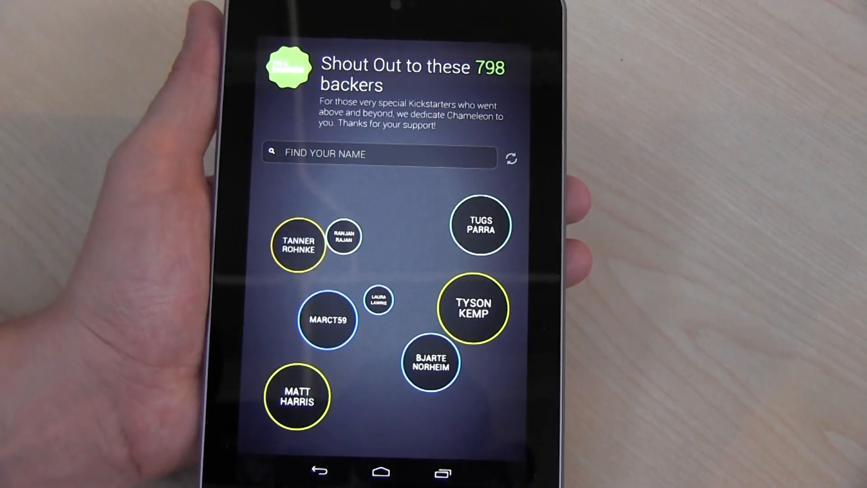
{"action": "left_click", "coordinate": [379, 153]}
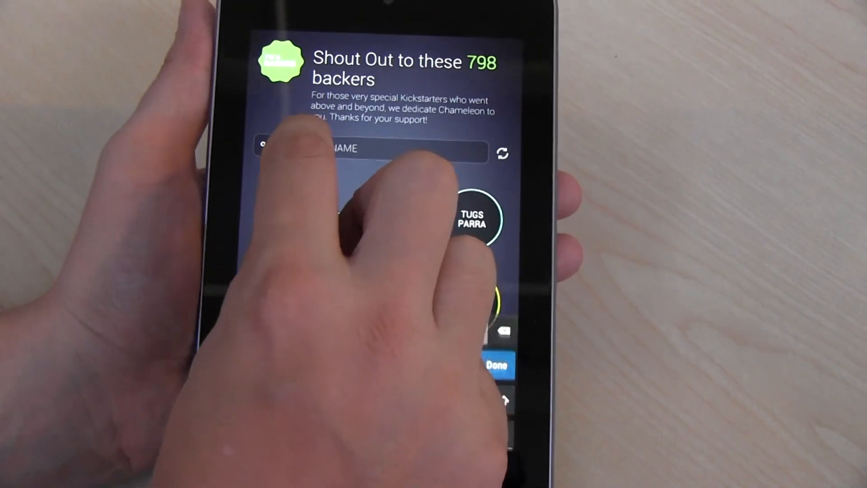
{"action": "type", "text": "sas"}
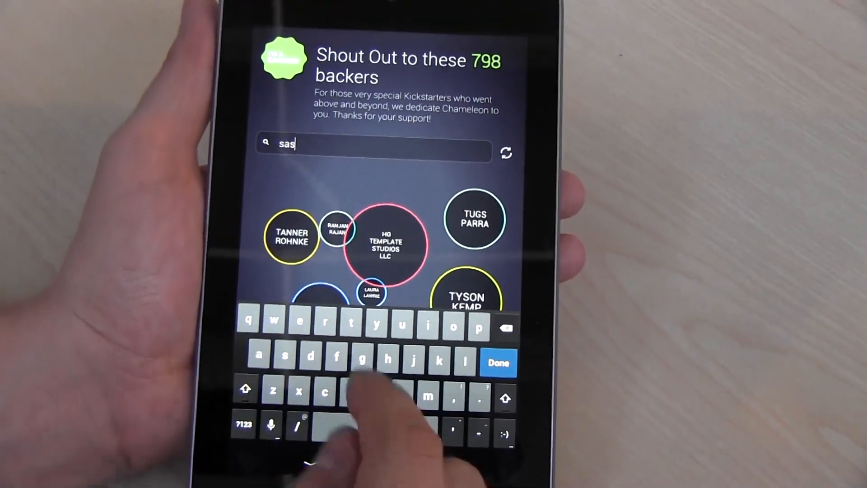
{"action": "type", "text": "cha p"}
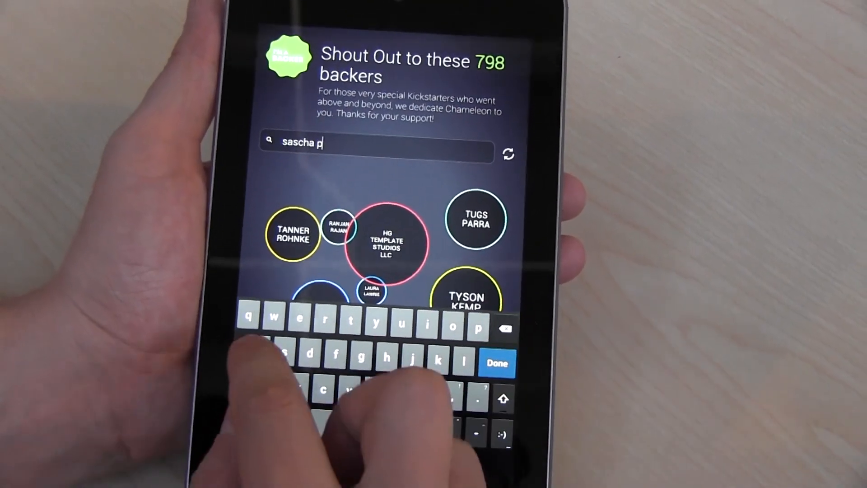
{"action": "type", "text": "alle"}
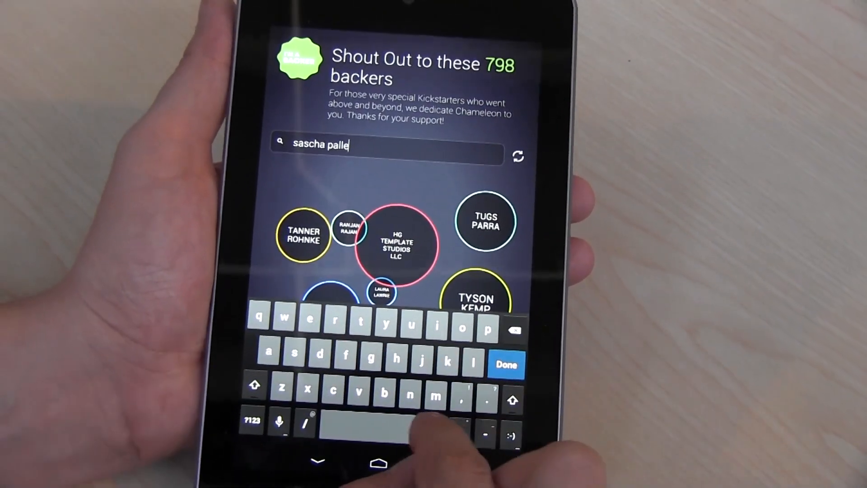
{"action": "type", "text": "nberg"}
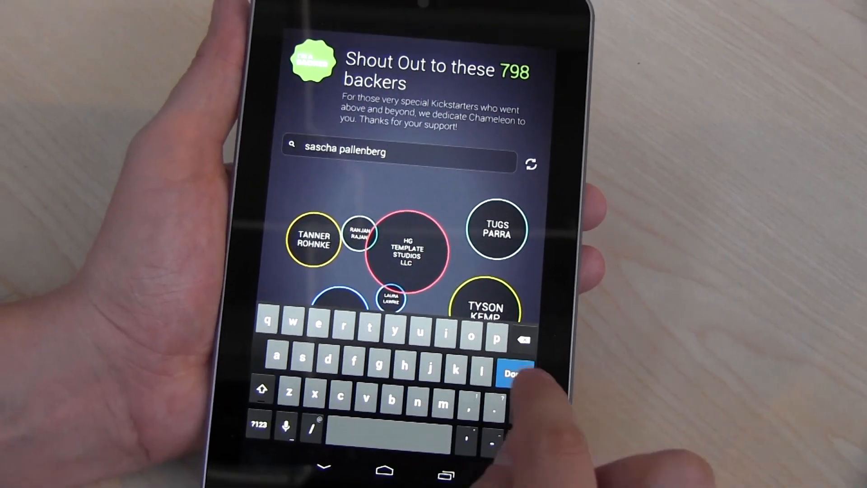
{"action": "left_click", "coordinate": [513, 371]}
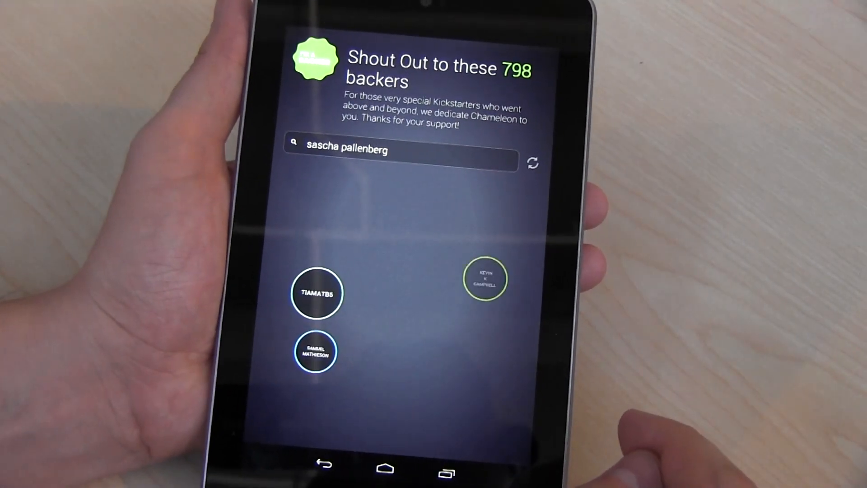
{"action": "left_click", "coordinate": [533, 162]}
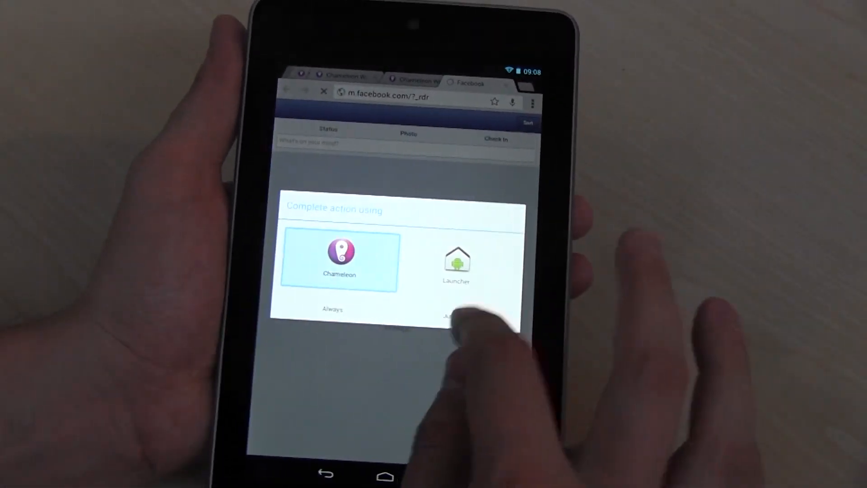
Step: Choose Chameleon as the home app to return to the widget-filled home screen
{"action": "left_click", "coordinate": [456, 317]}
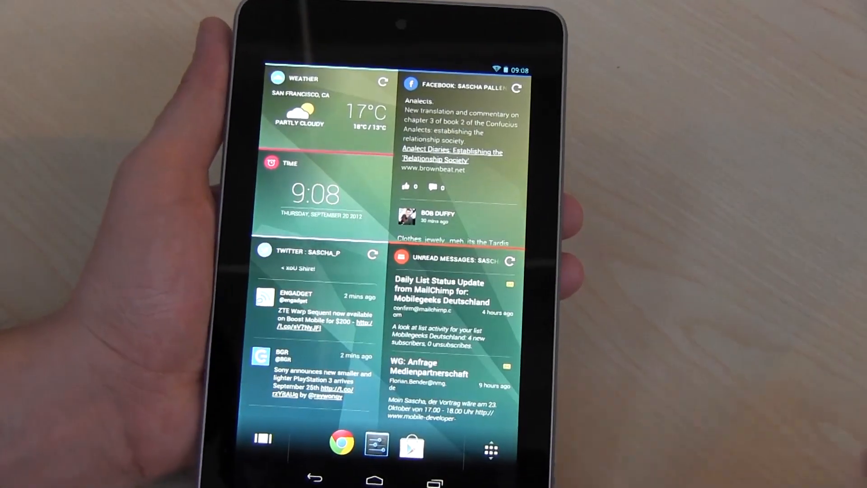